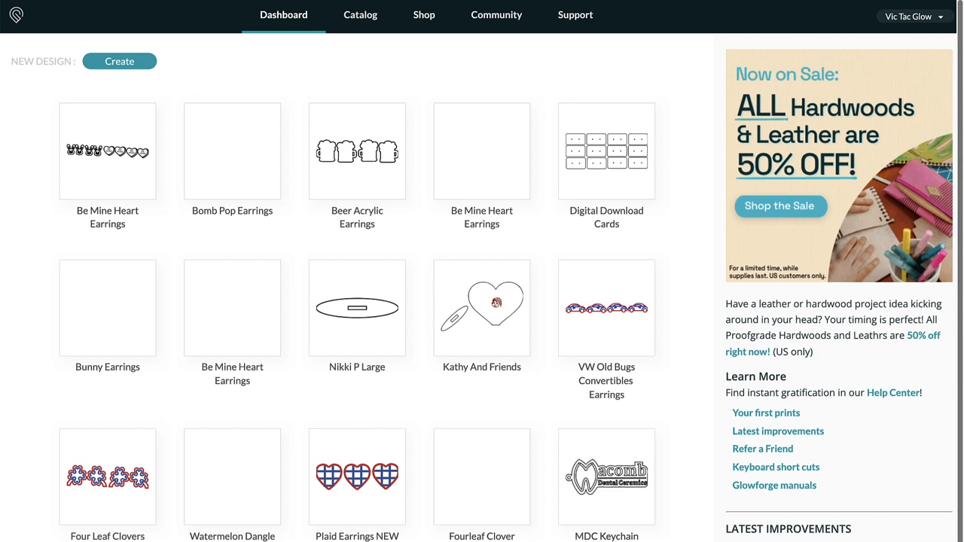
- Show the full list of saved designs and search it by name for 'butterfly'
{"action": "scroll", "scroll_direction": "down", "scroll_amount": 3}
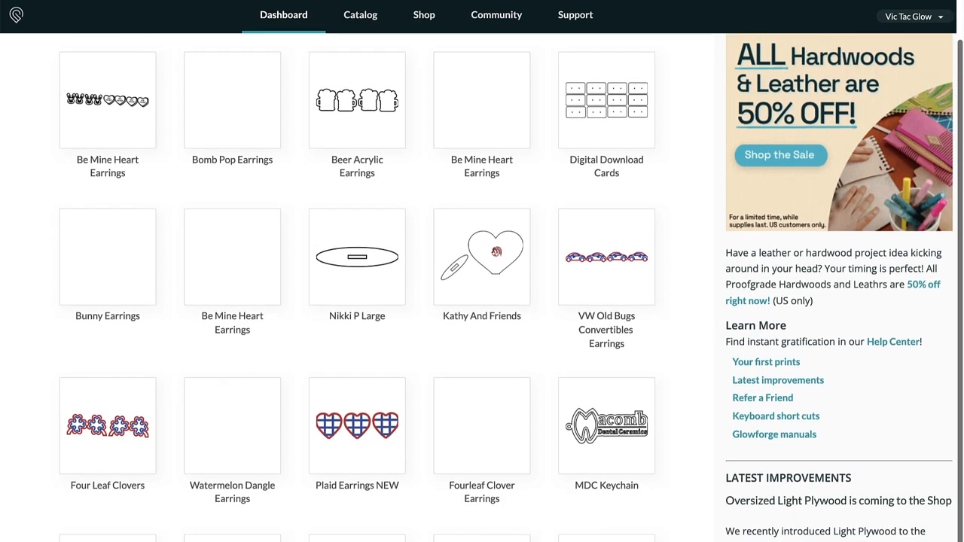
{"action": "scroll", "scroll_direction": "down", "scroll_amount": 3}
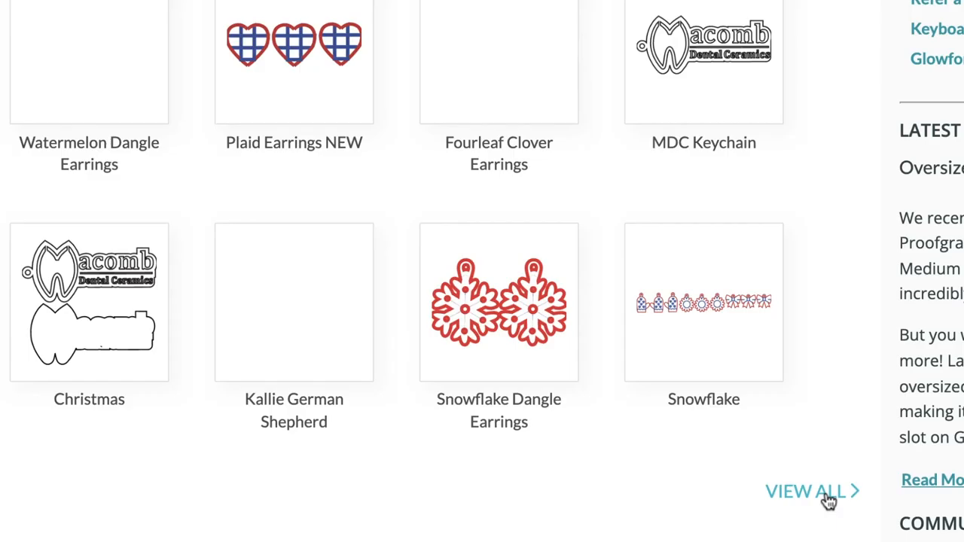
{"action": "left_click", "coordinate": [812, 490]}
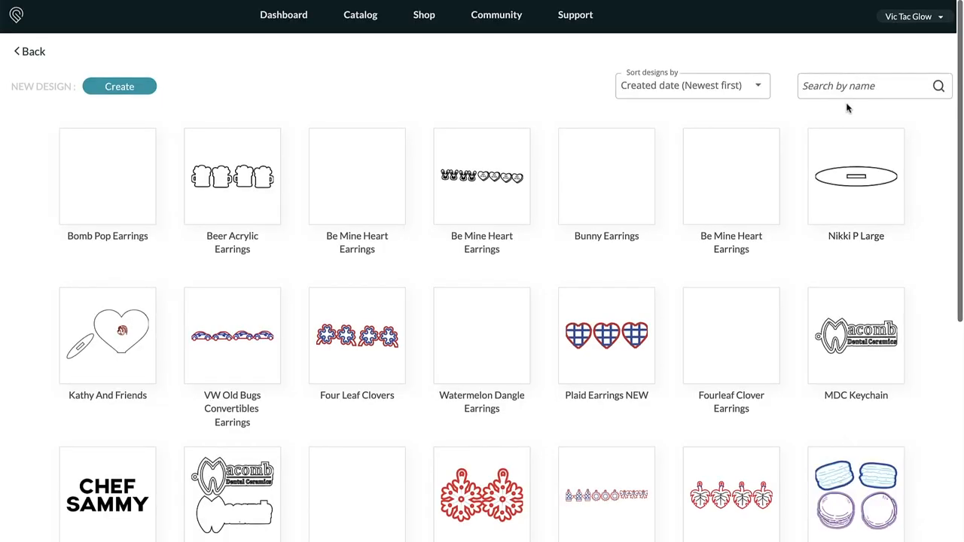
{"action": "type", "text": "butterf"}
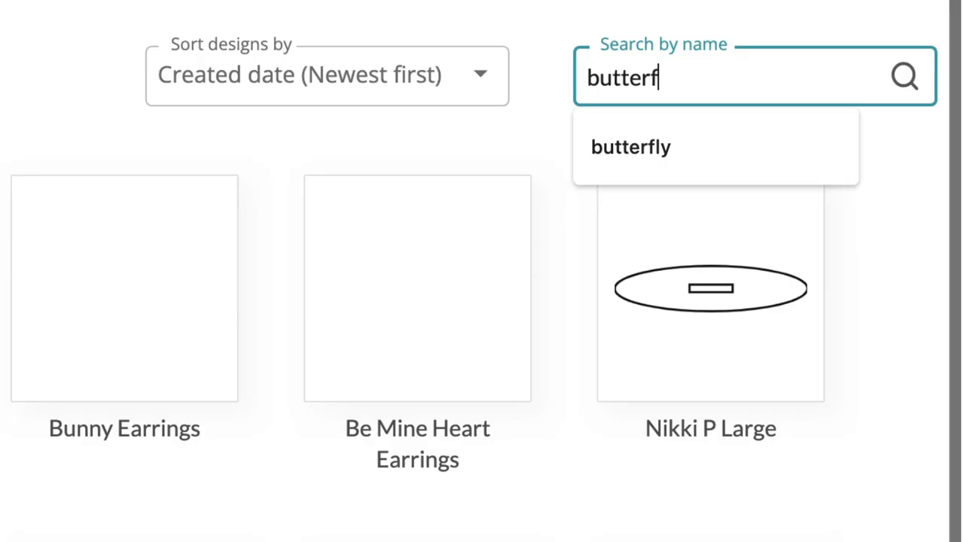
{"action": "left_click", "coordinate": [630, 146]}
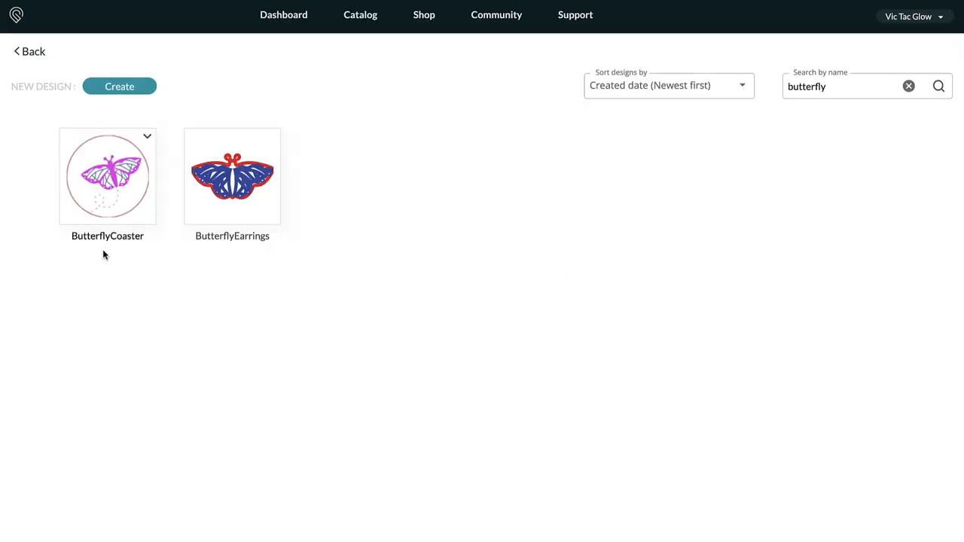
- Clear the search and bring up the management options for Bomb Pop Earrings
{"action": "left_click", "coordinate": [908, 86]}
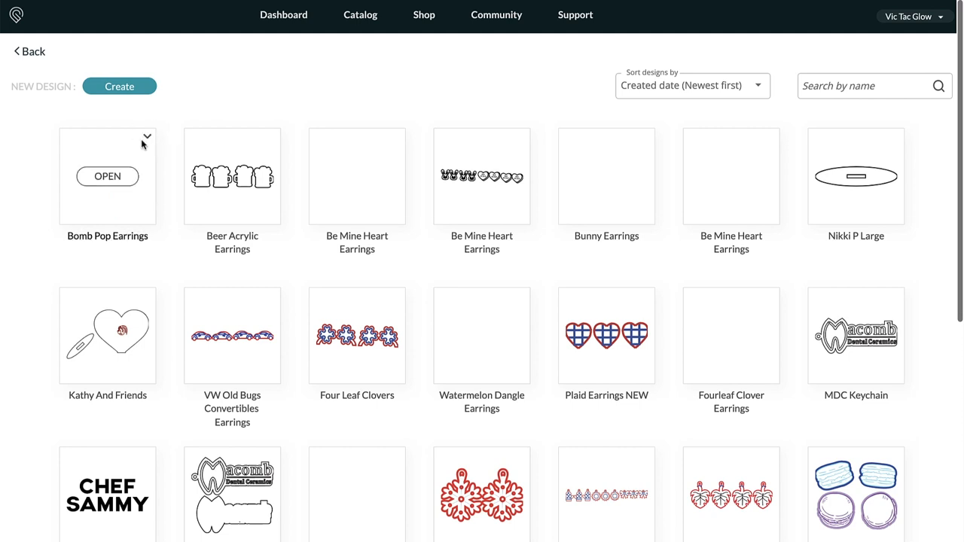
{"action": "left_click", "coordinate": [147, 138]}
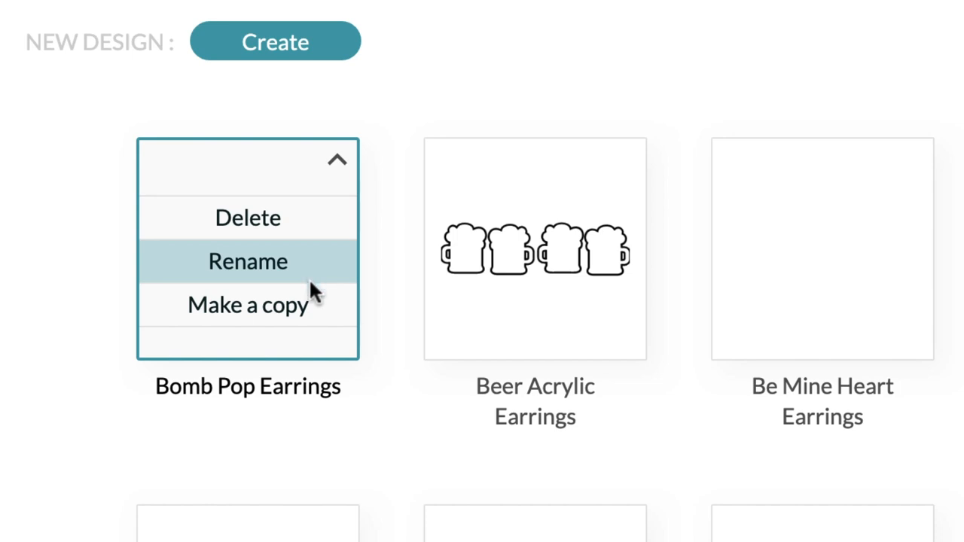
{"action": "mouse_move", "coordinate": [726, 62]}
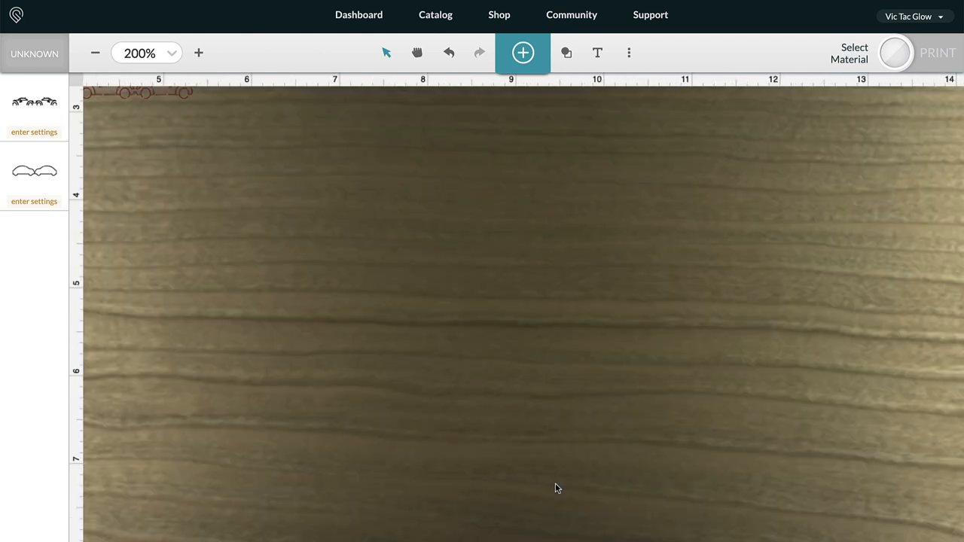
- Zoom out to see the whole wood board, zoom back in and pan the view
{"action": "left_click", "coordinate": [96, 53]}
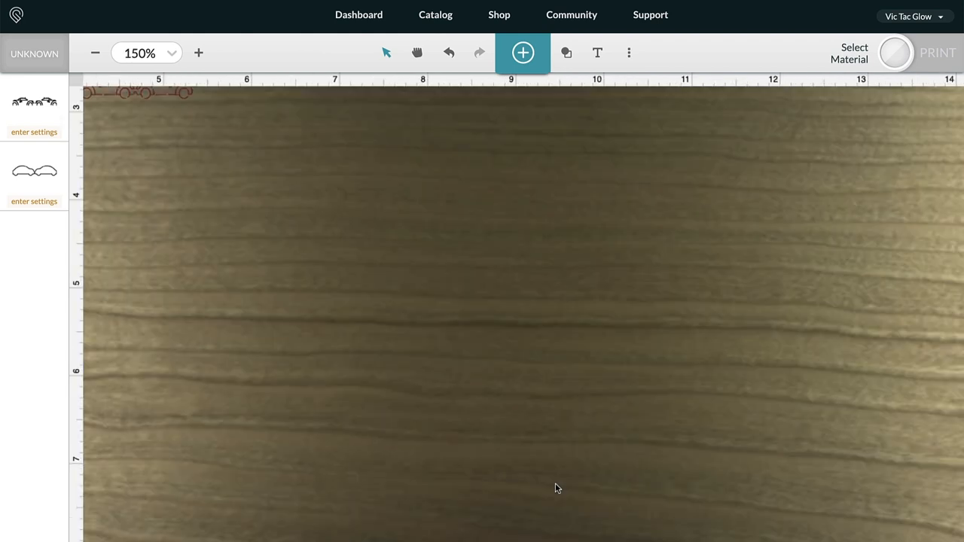
{"action": "left_click", "coordinate": [95, 52]}
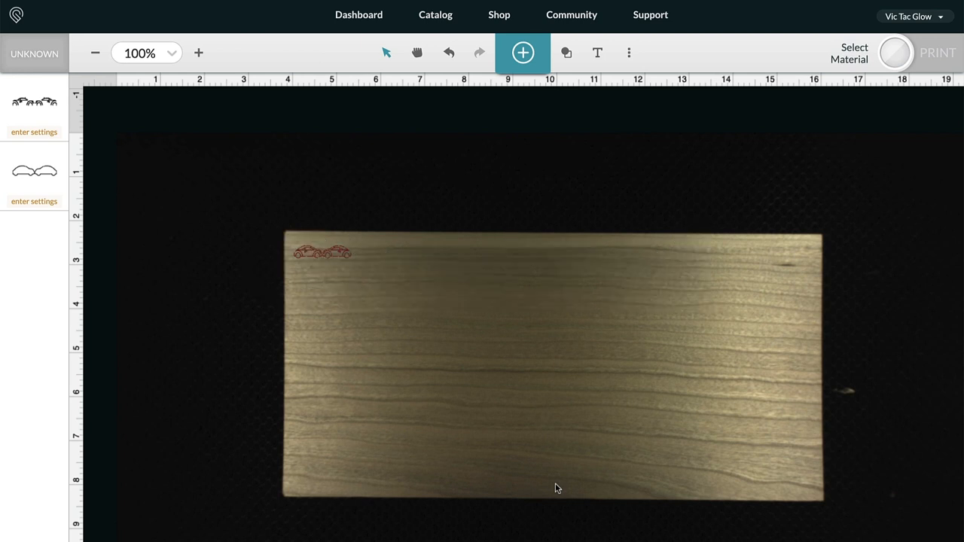
{"action": "left_click", "coordinate": [198, 53]}
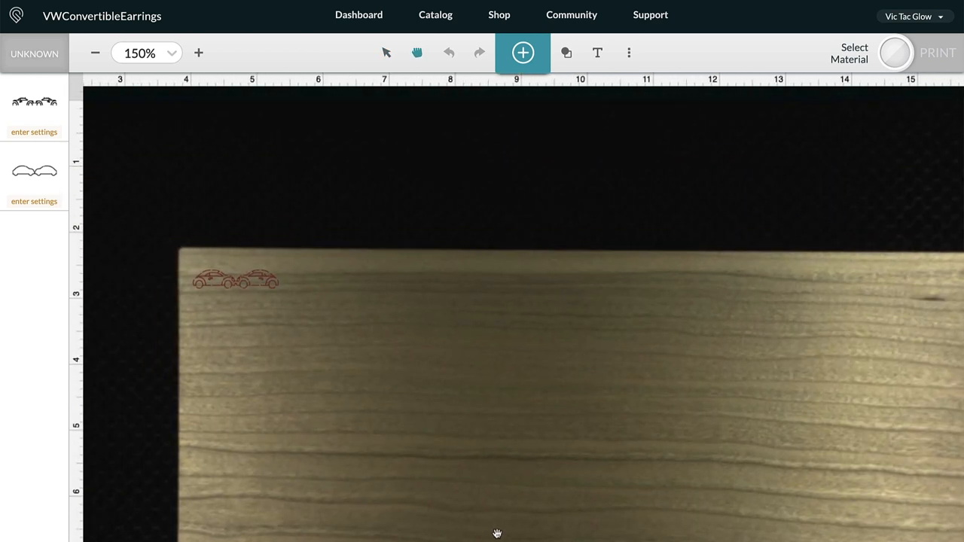
{"action": "left_click_drag", "start_coordinate": [497, 533], "coordinate": [312, 475]}
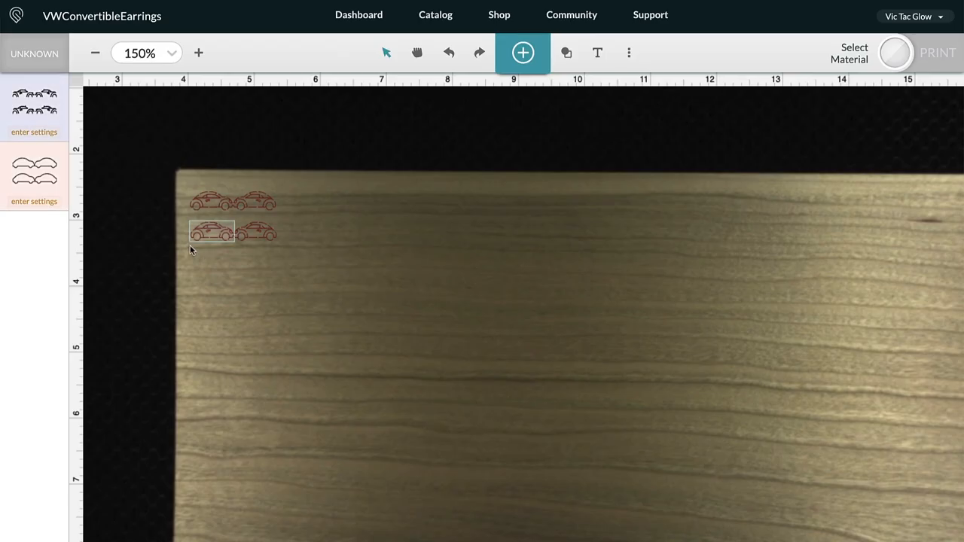
{"action": "left_click", "coordinate": [233, 231]}
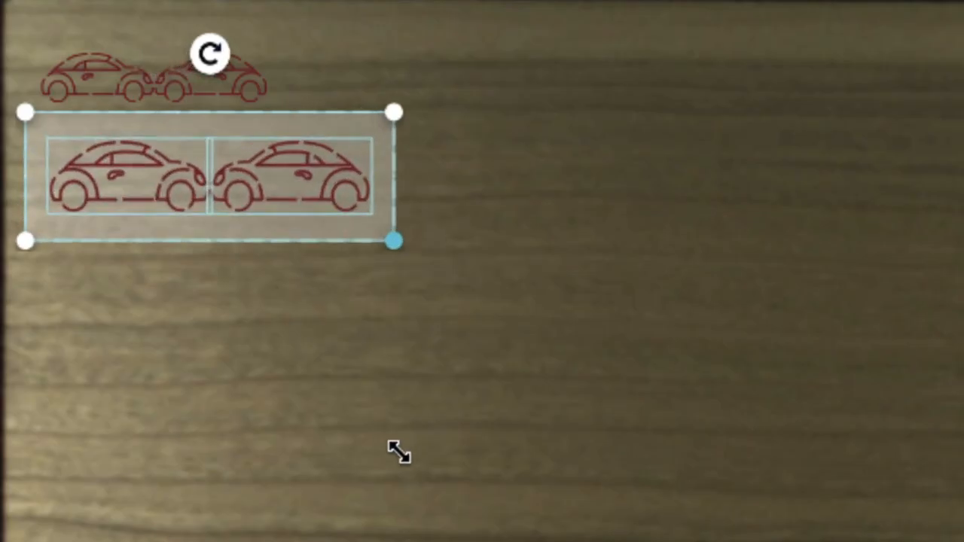
{"action": "left_click_drag", "start_coordinate": [391, 242], "coordinate": [524, 287]}
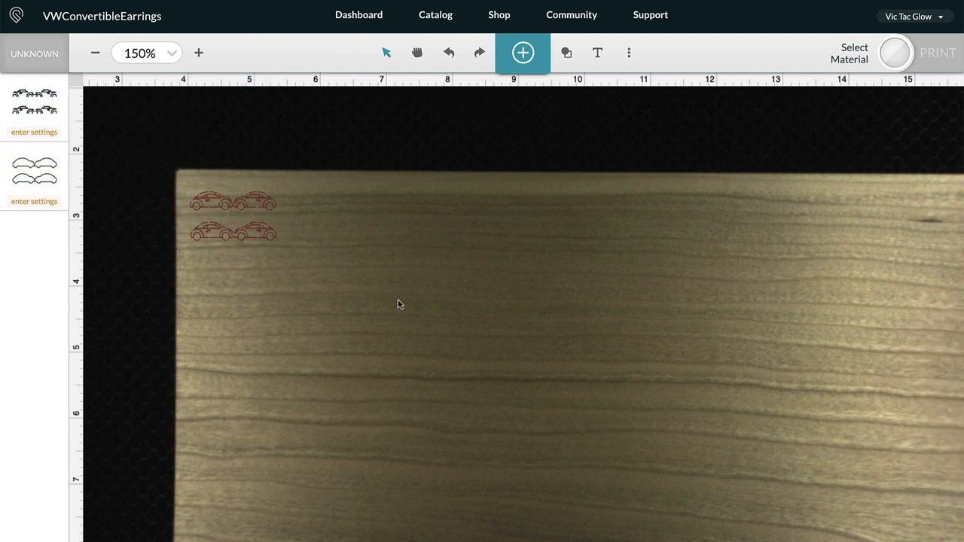
{"action": "left_click", "coordinate": [234, 232]}
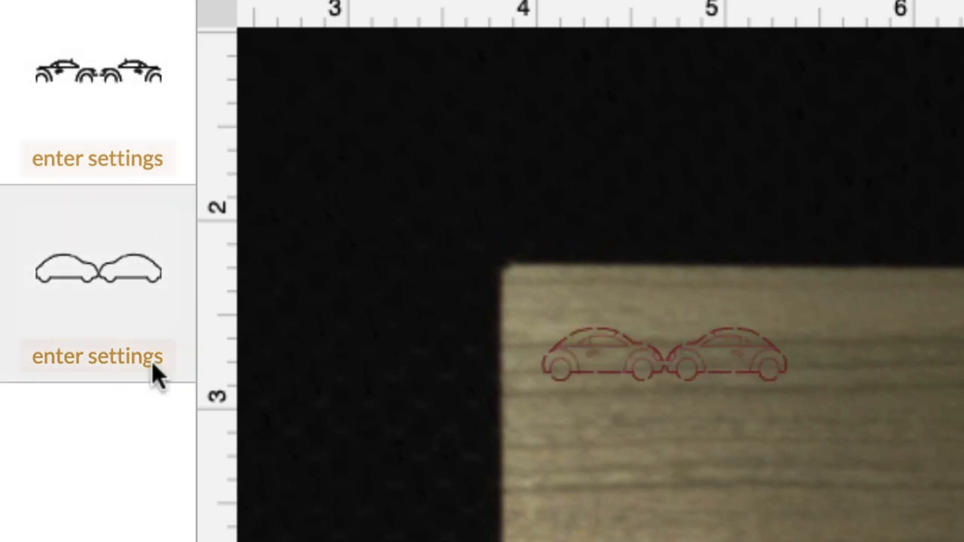
{"action": "mouse_move", "coordinate": [76, 234]}
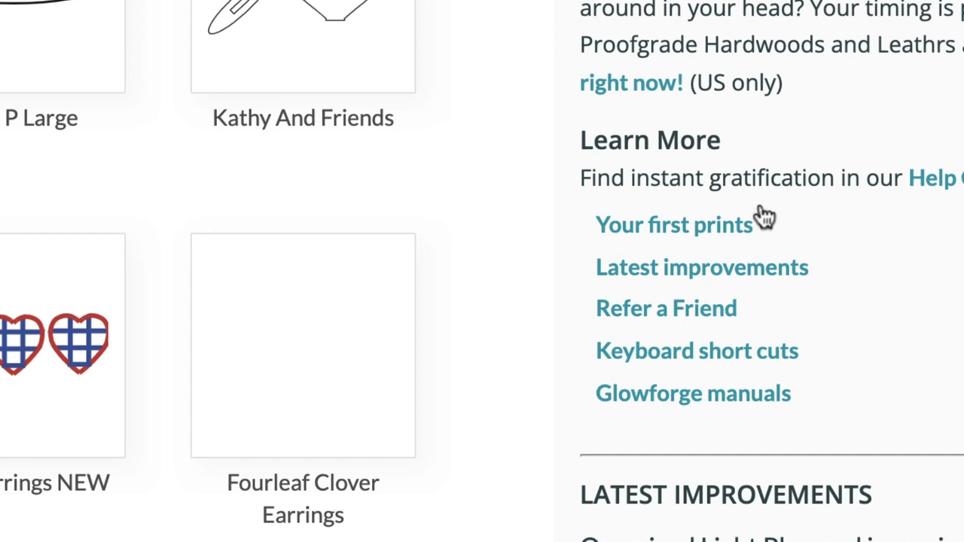
- Review the Shortcut Keys reference from the dashboard and close it
{"action": "left_click", "coordinate": [696, 350]}
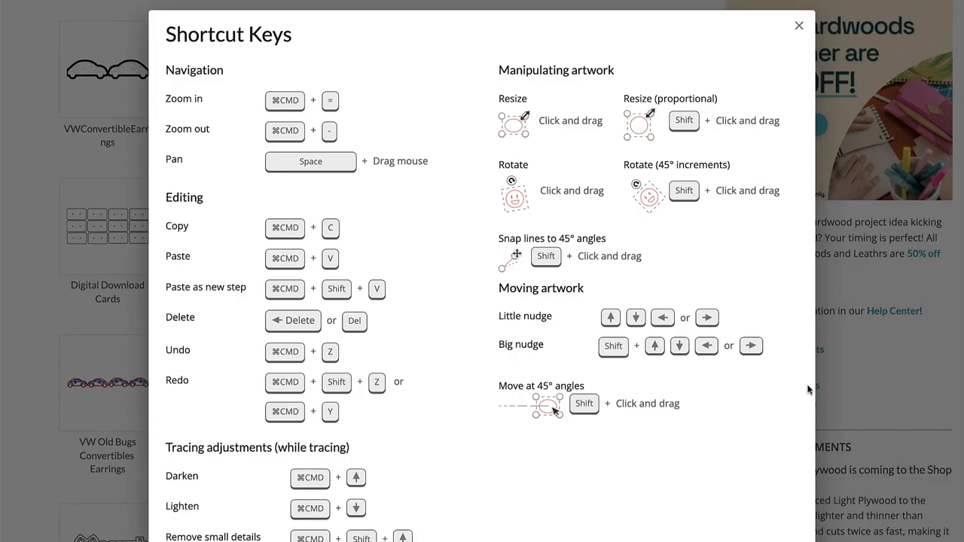
{"action": "mouse_move", "coordinate": [729, 510]}
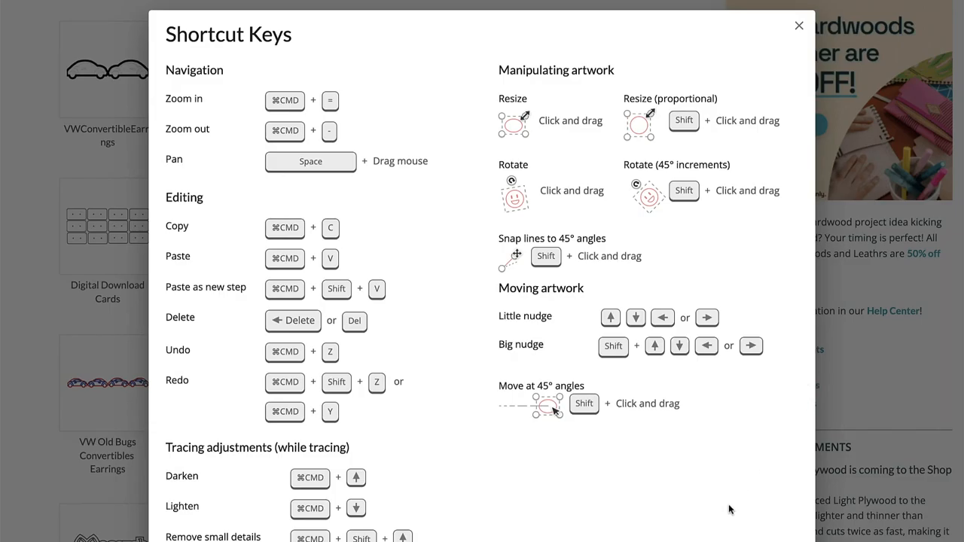
{"action": "left_click", "coordinate": [799, 24]}
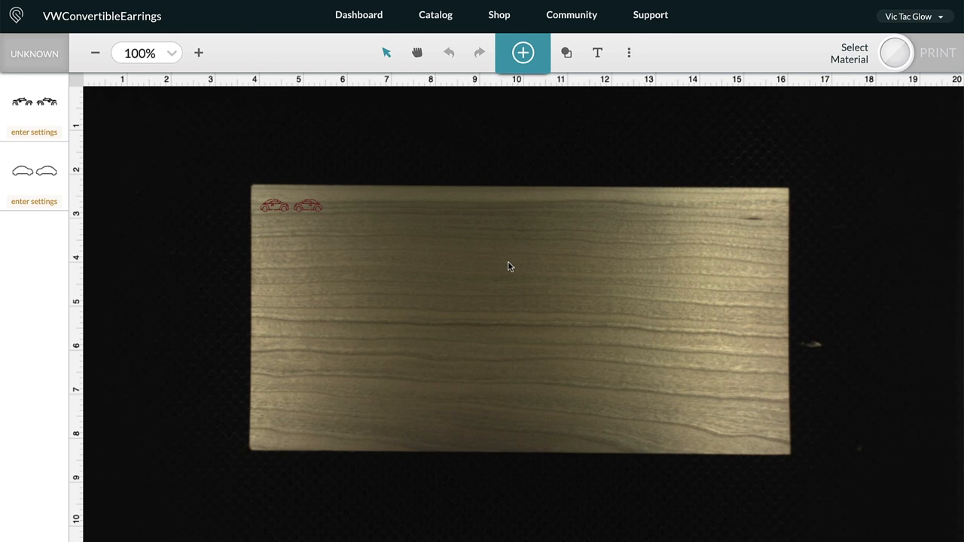
{"action": "key", "text": "cmd+shift+r"}
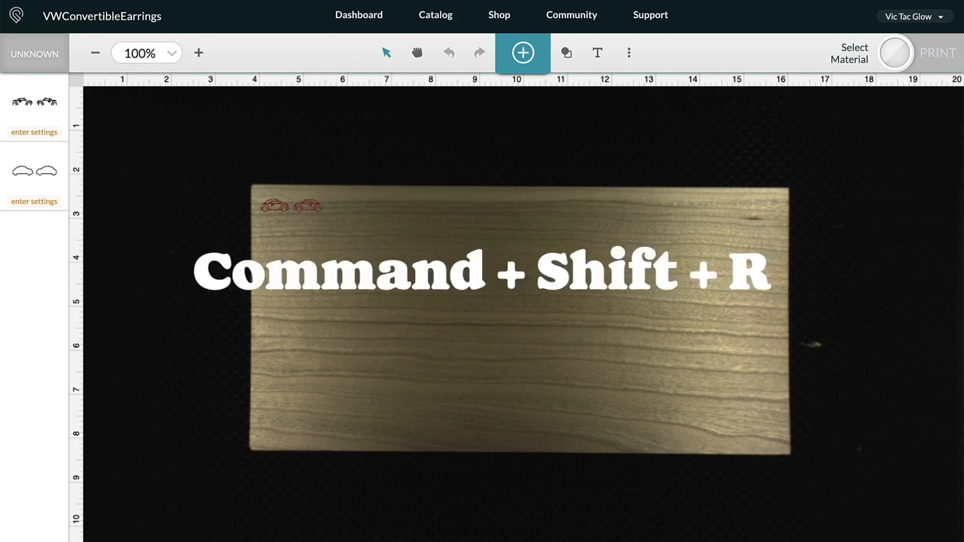
{"action": "key", "text": "cmd+shift+r"}
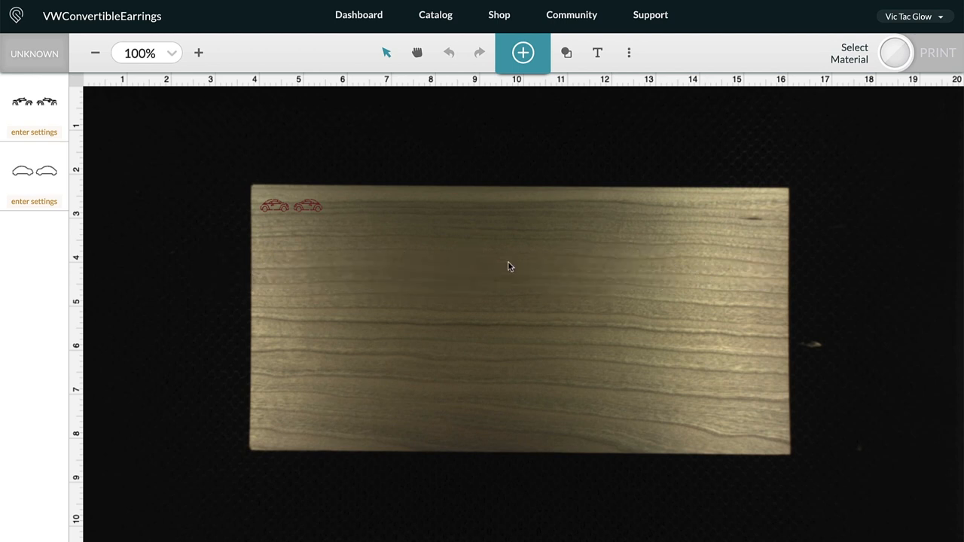
{"action": "key", "text": "ctrl+F5"}
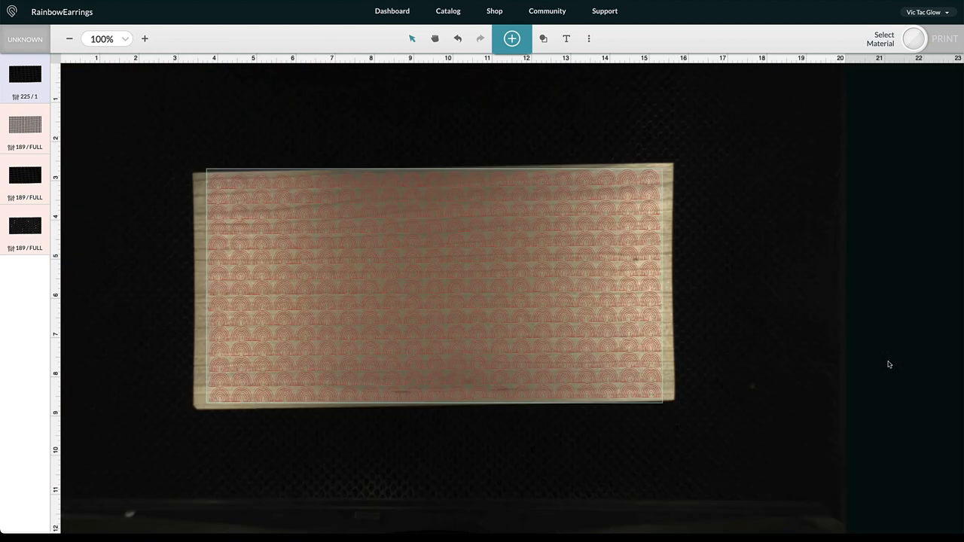
- Return to the Glowforge dashboard from the RainbowEarrings design
{"action": "left_click", "coordinate": [944, 39]}
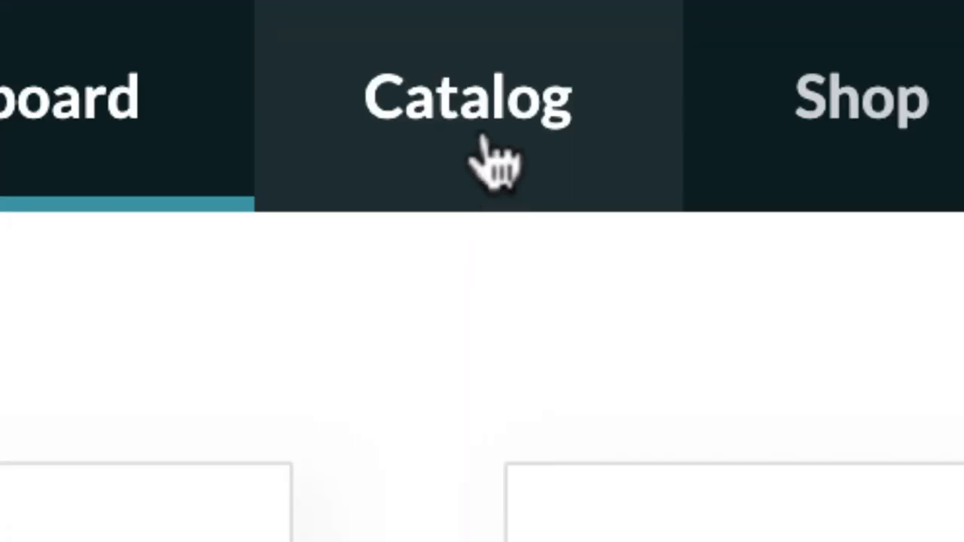
- Browse the Catalog listings of earring design files on offer
{"action": "left_click", "coordinate": [467, 98]}
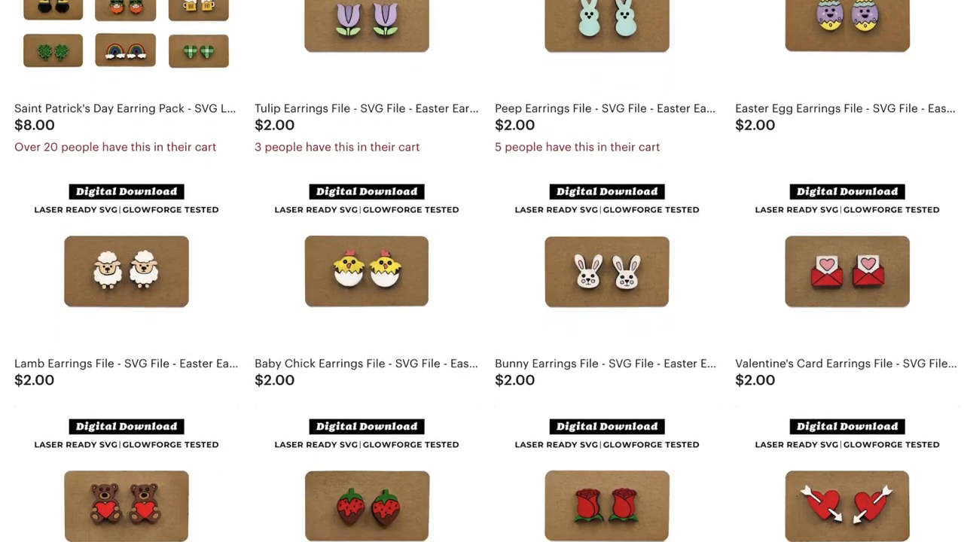
{"action": "scroll", "scroll_direction": "down", "scroll_amount": 3}
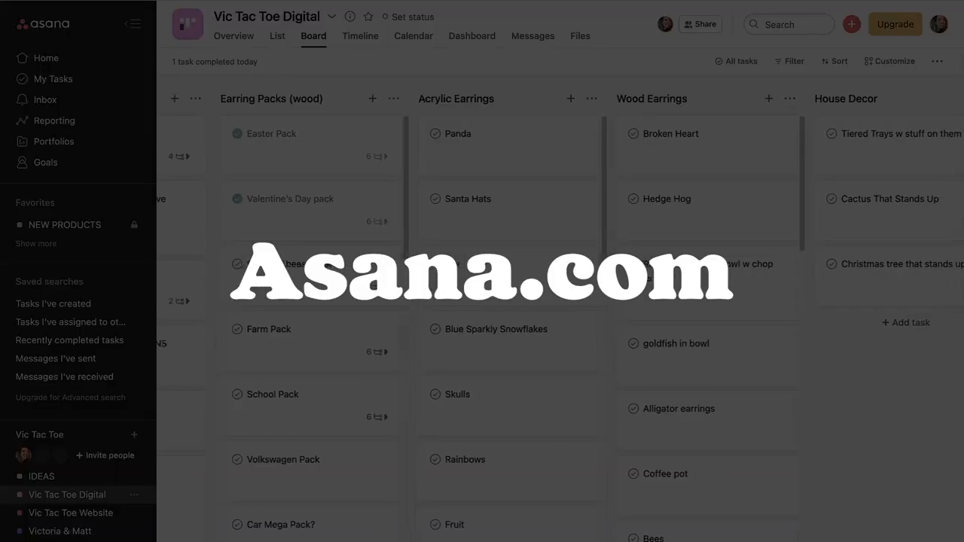
- Scroll the board to To Make Next and open the Stud Wood Earrings task details
{"action": "scroll", "scroll_direction": "right", "scroll_amount": 3}
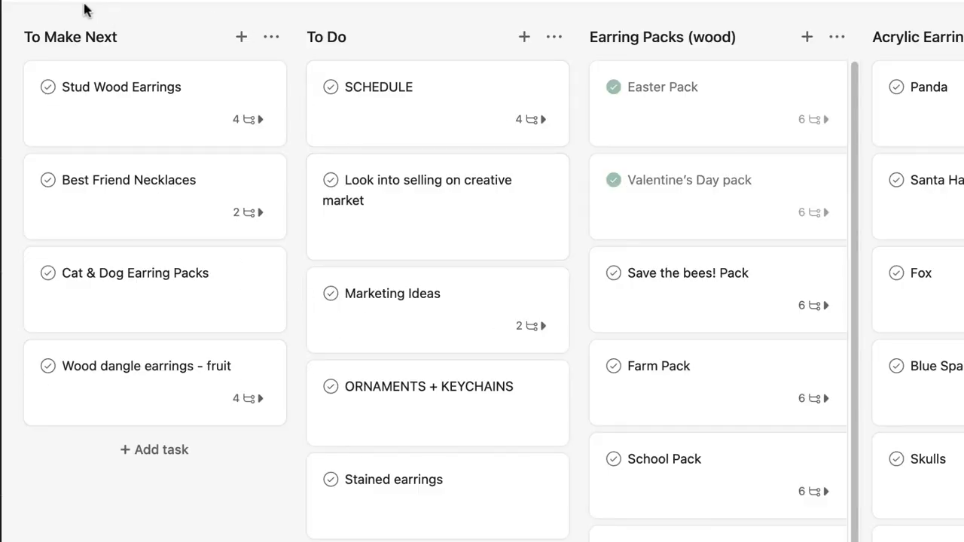
{"action": "left_click", "coordinate": [121, 87]}
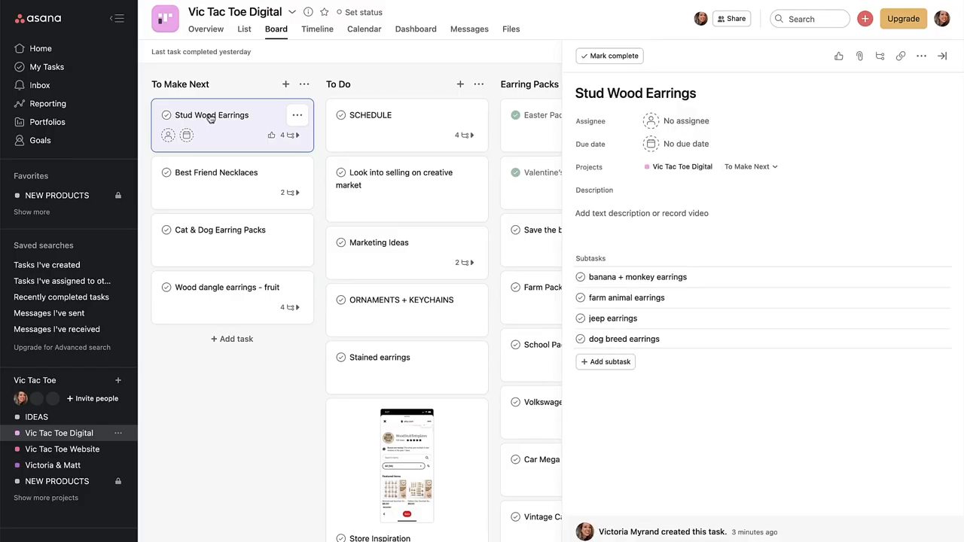